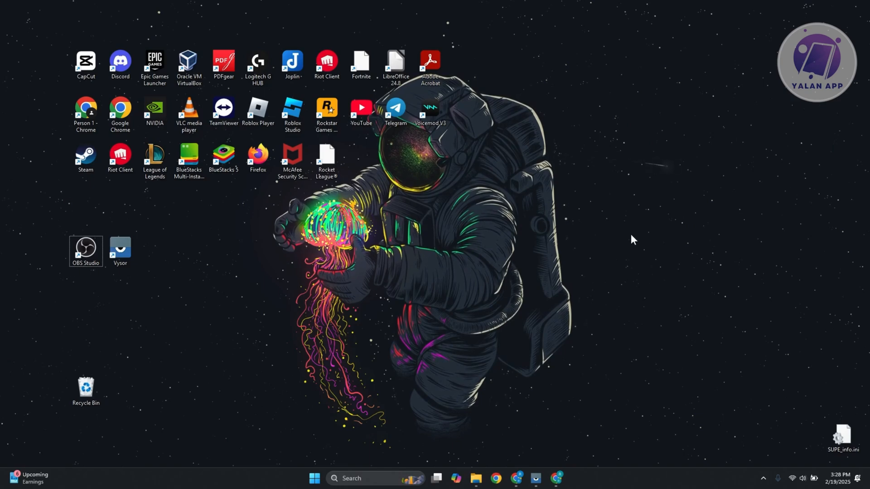
mouse_move(599, 280)
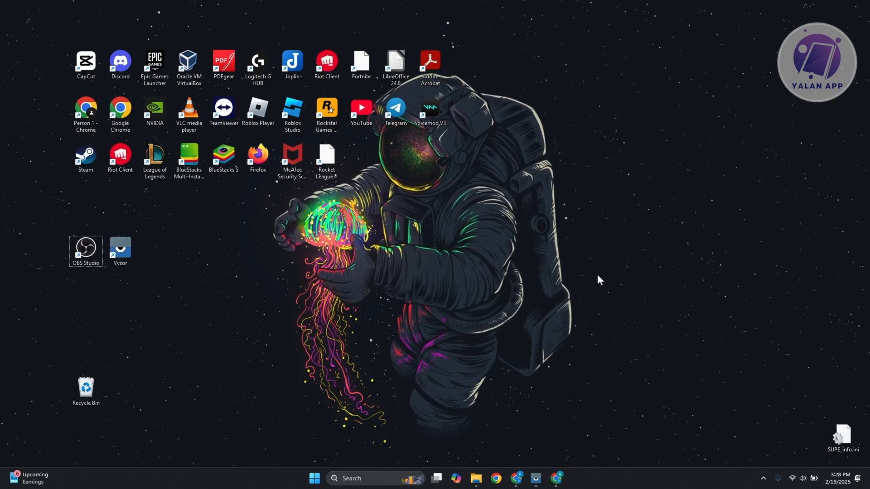
mouse_move(509, 348)
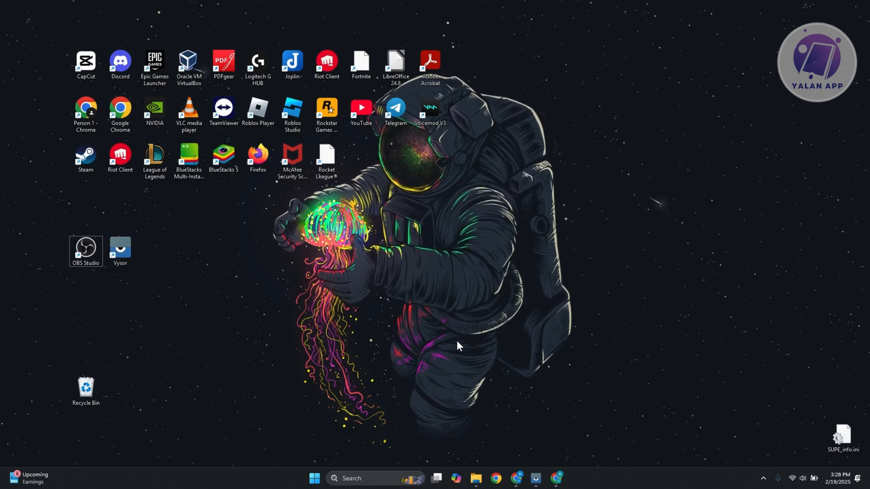
mouse_move(323, 272)
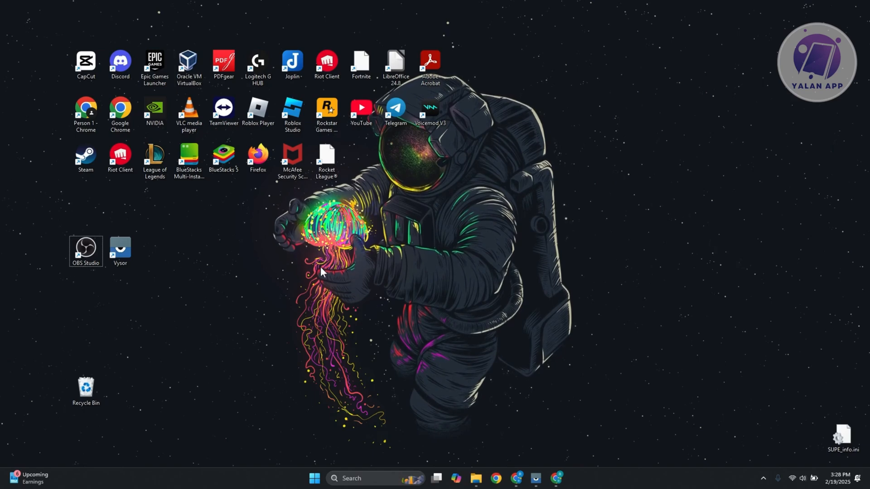
mouse_move(536, 182)
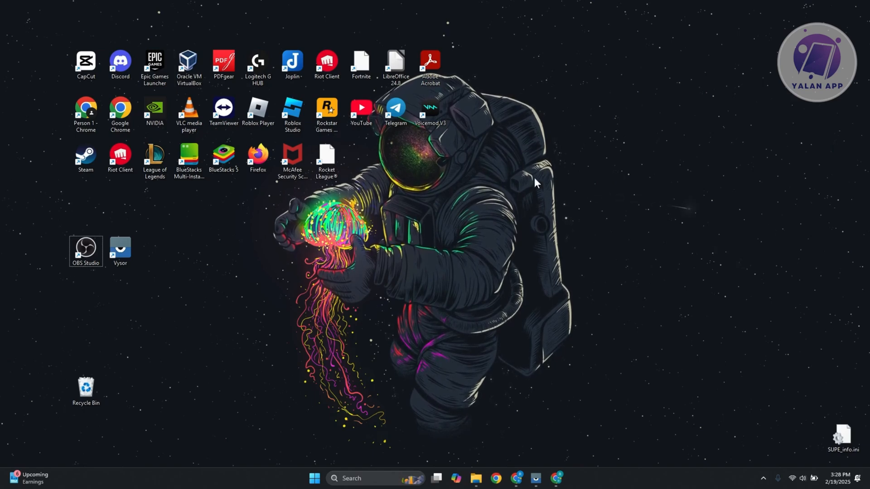
mouse_move(404, 327)
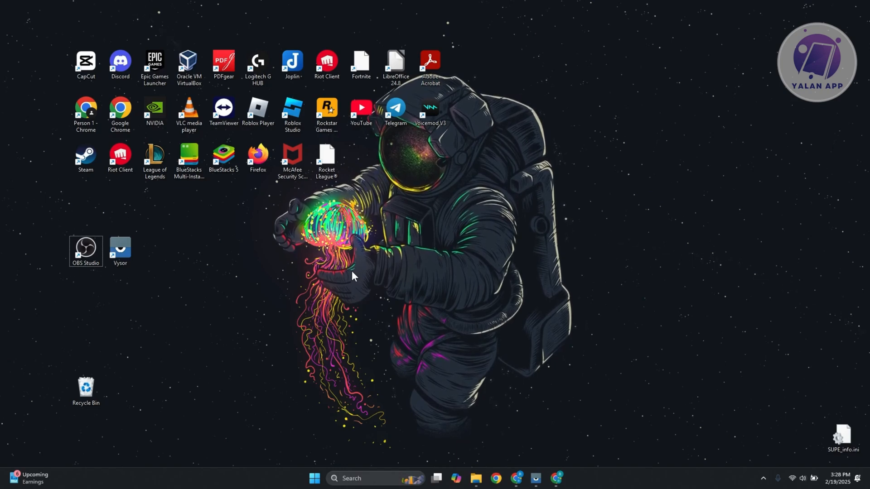
mouse_move(328, 271)
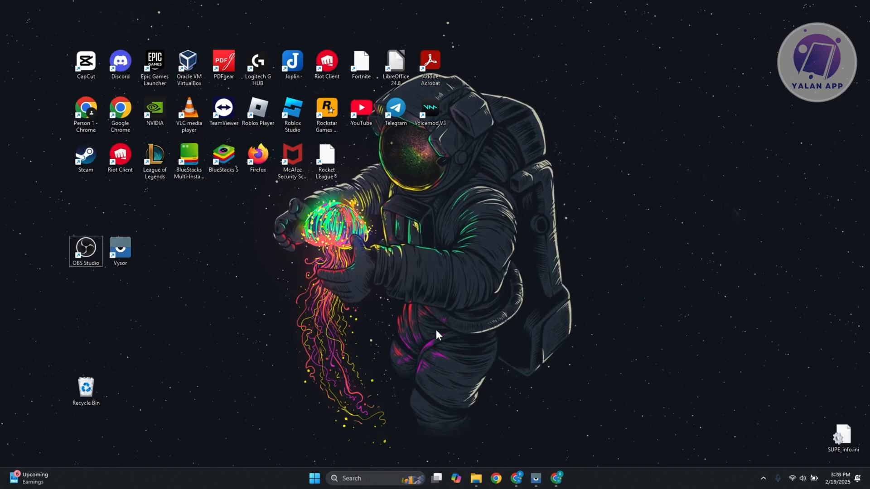
mouse_move(448, 300)
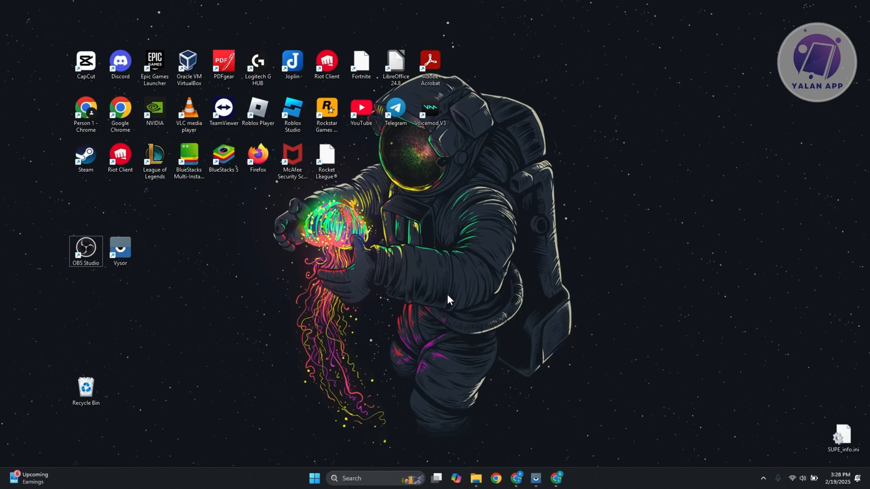
Review Privacy & security > Microphone, confirm device and app access are On, then close Settings.
click(564, 478)
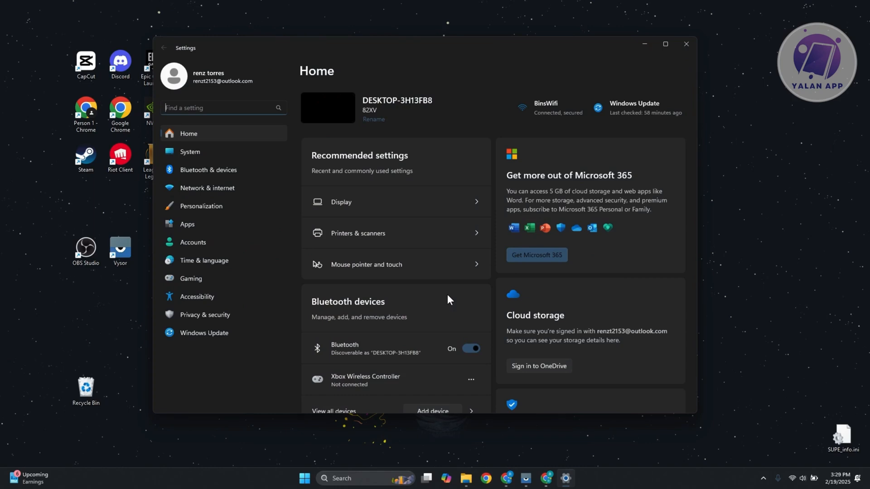
mouse_move(224, 314)
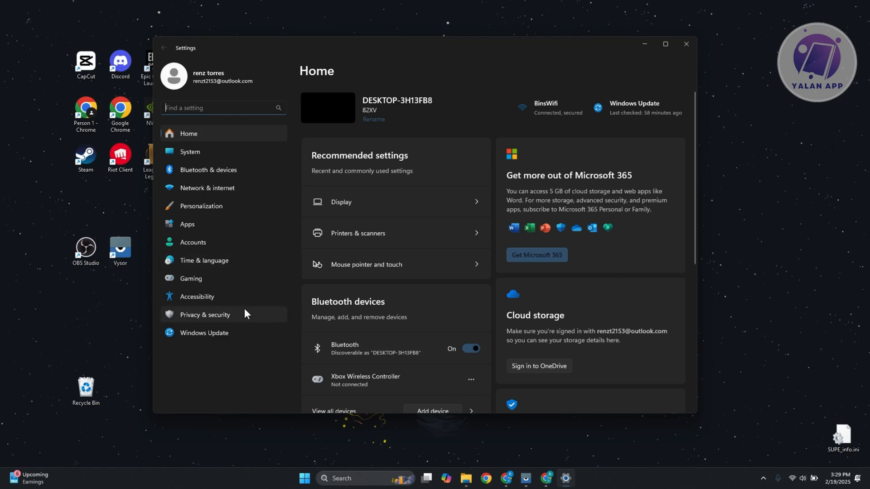
click(203, 314)
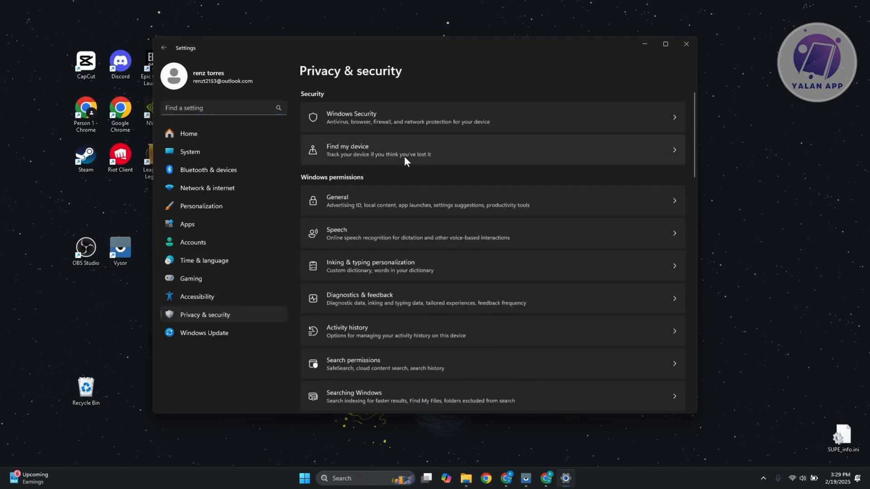
scroll(down, 3)
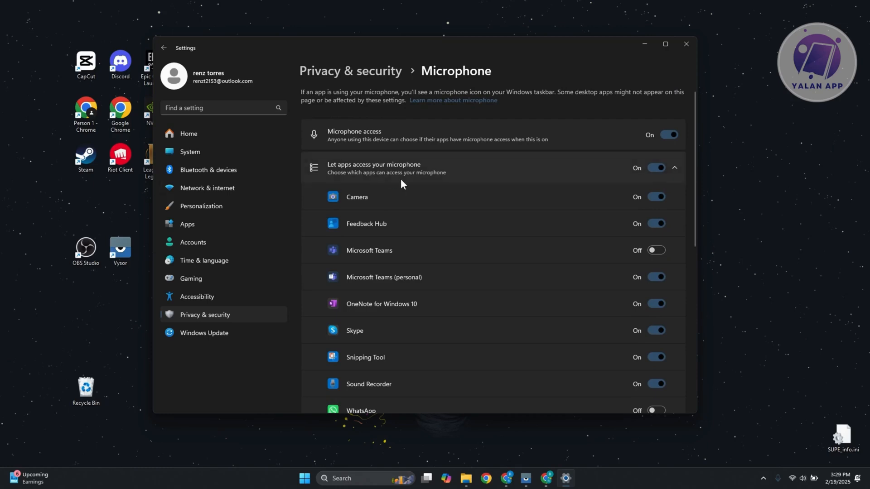
mouse_move(396, 147)
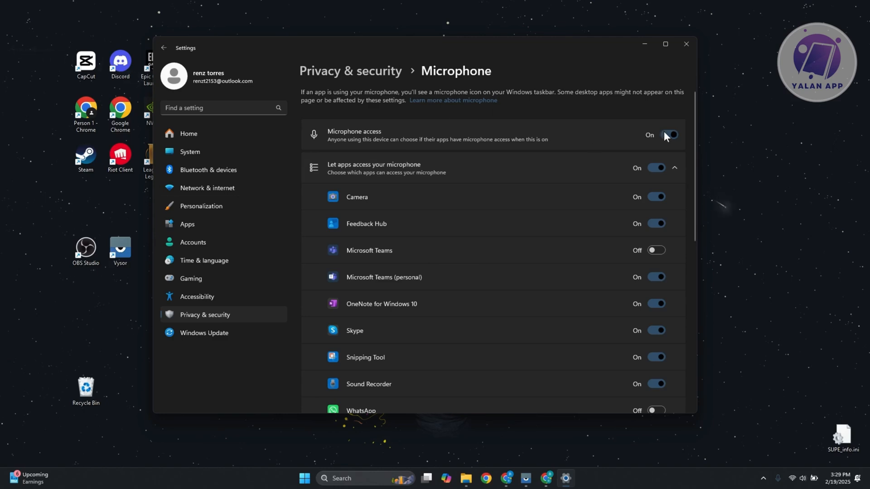
scroll(down, 3)
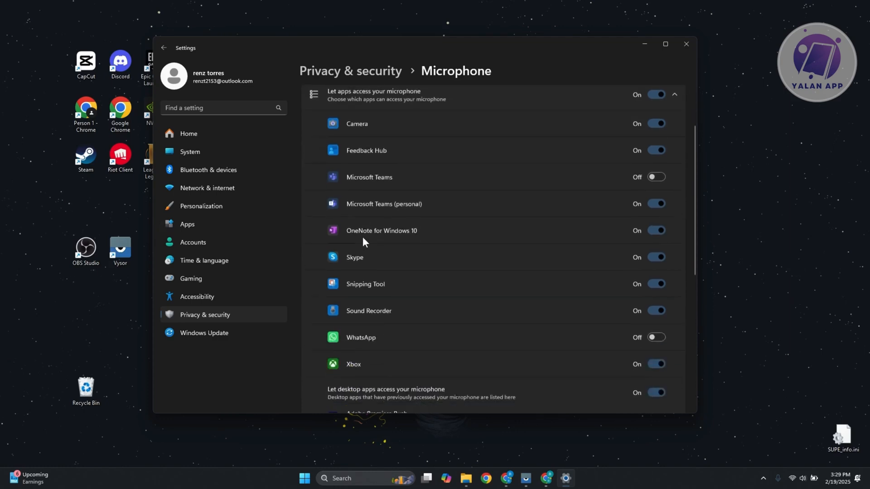
scroll(down, 3)
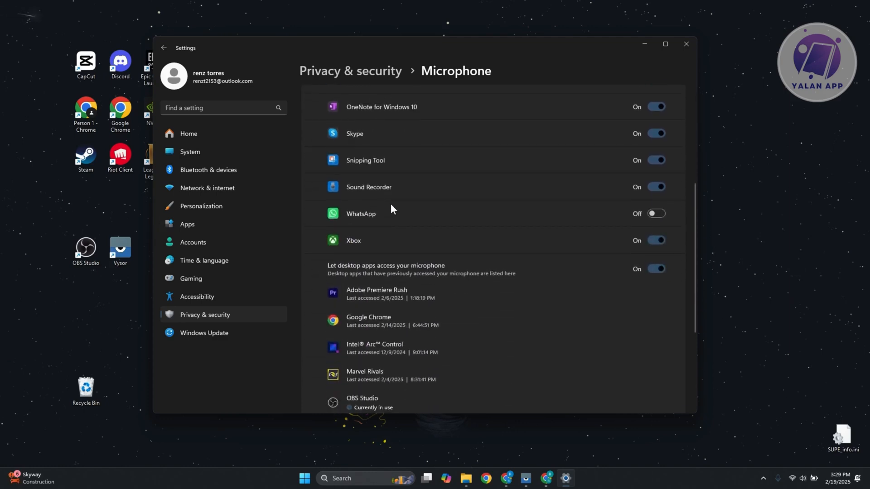
scroll(down, 3)
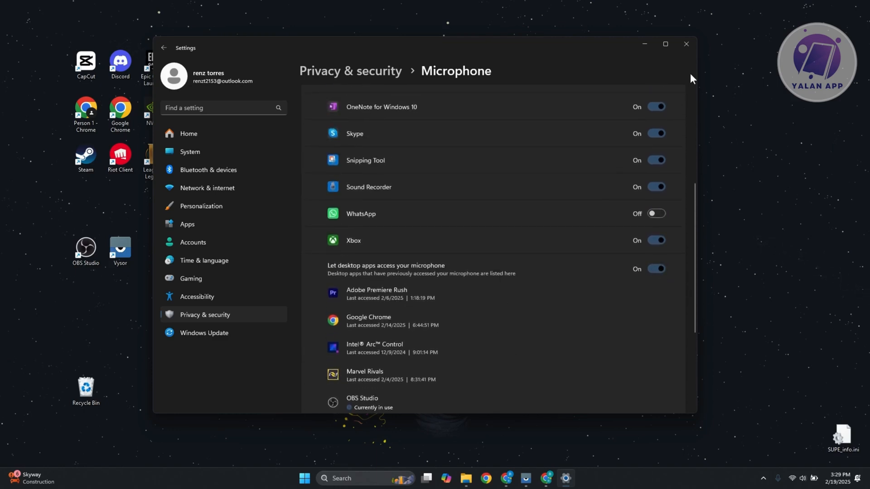
click(686, 43)
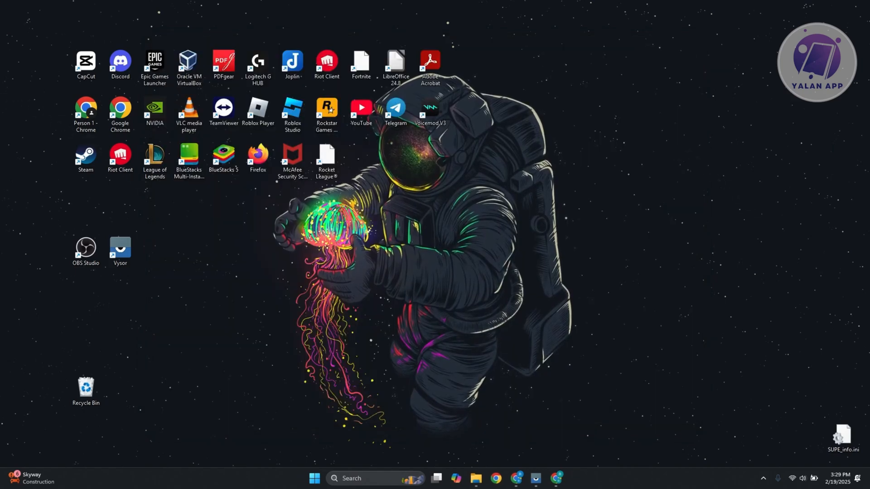
mouse_move(481, 374)
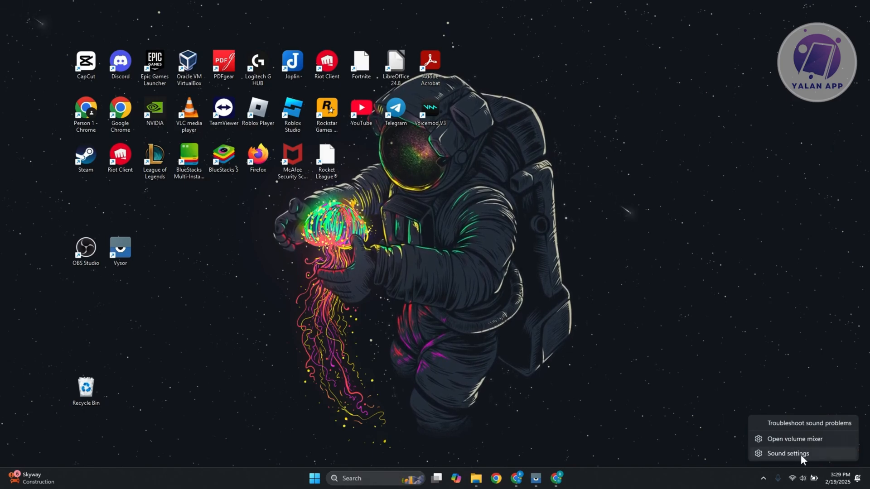
From the speaker tray icon, review the Sound page's Input devices and launch More sound settings.
click(787, 453)
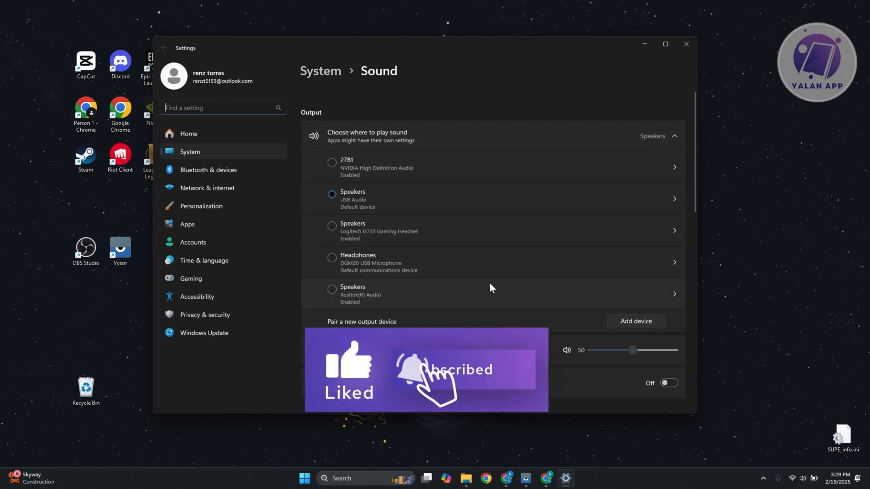
scroll(down, 3)
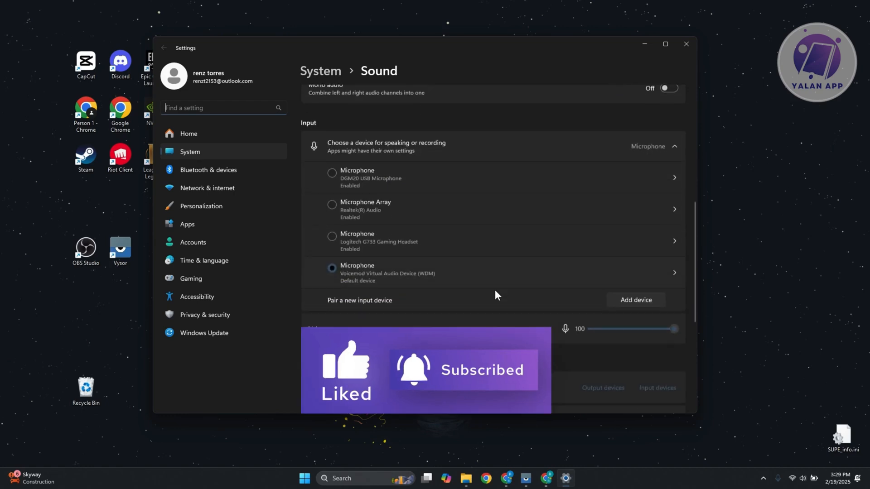
scroll(down, 3)
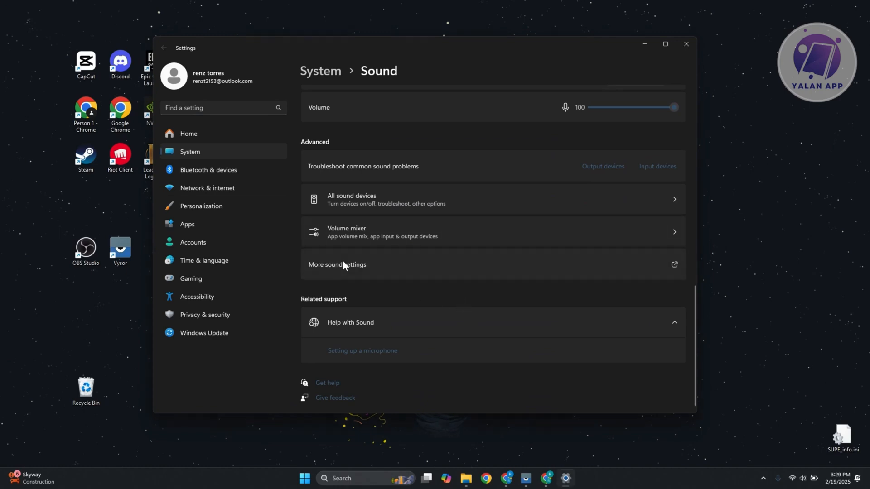
click(337, 264)
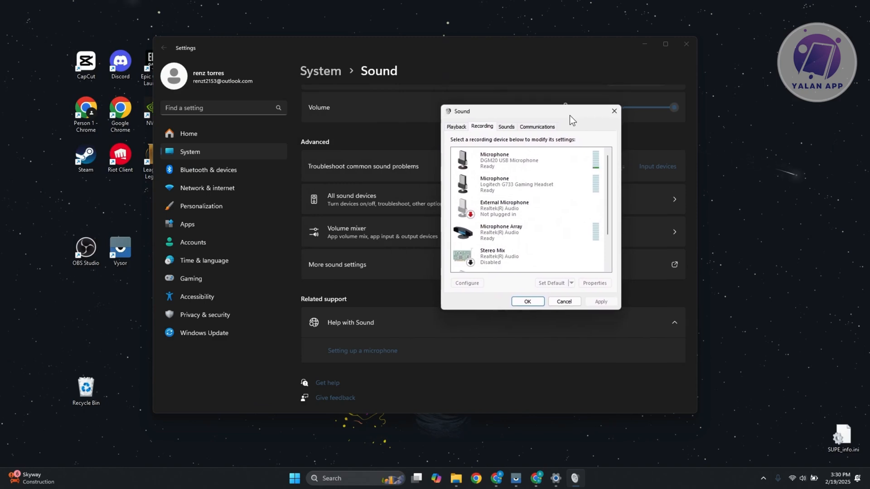
Select the listed microphones on the Recording tab, then close the Sound dialog.
click(527, 257)
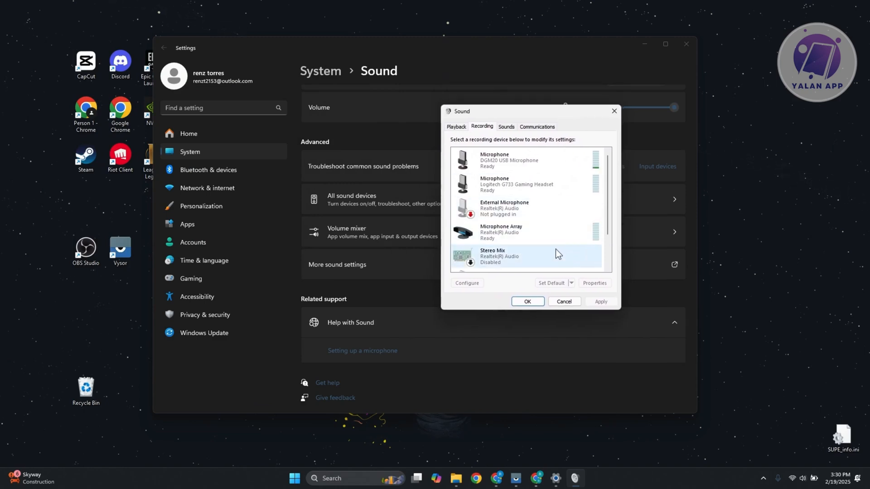
click(527, 159)
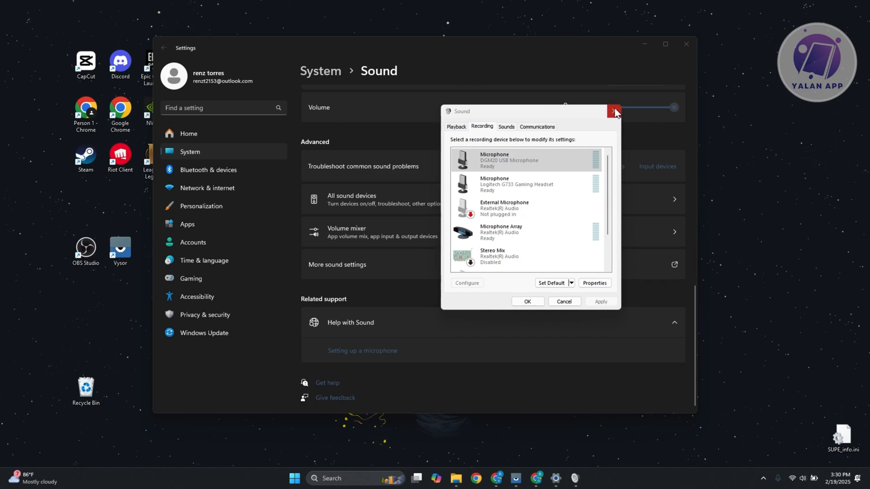
click(613, 111)
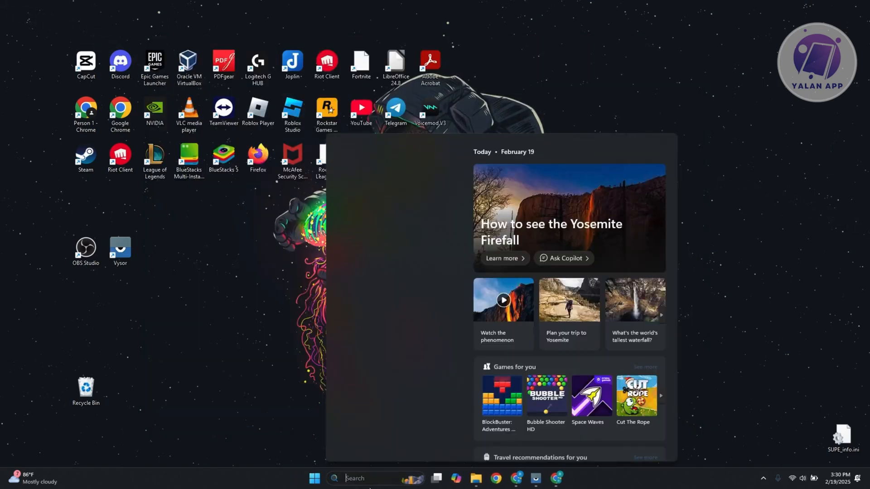
Launch Device Manager via search, expand Audio inputs and outputs, and show actions for the Logitech G733 microphone.
text(device maanag)
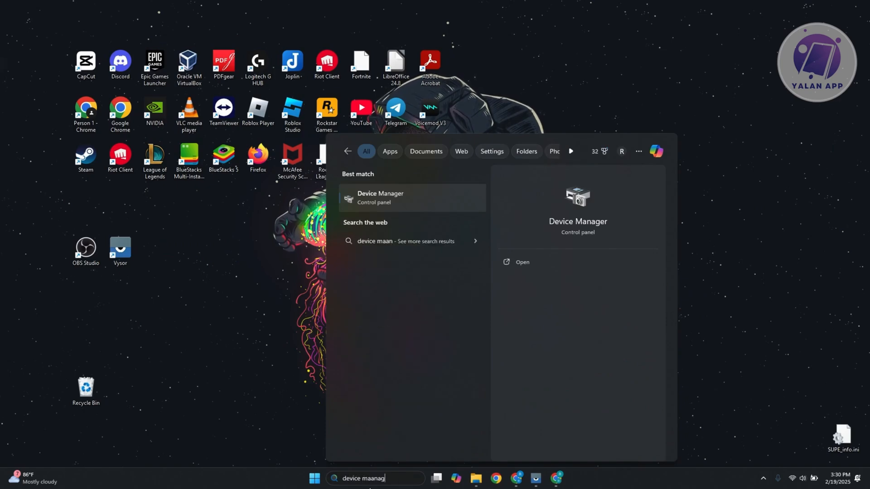
click(521, 261)
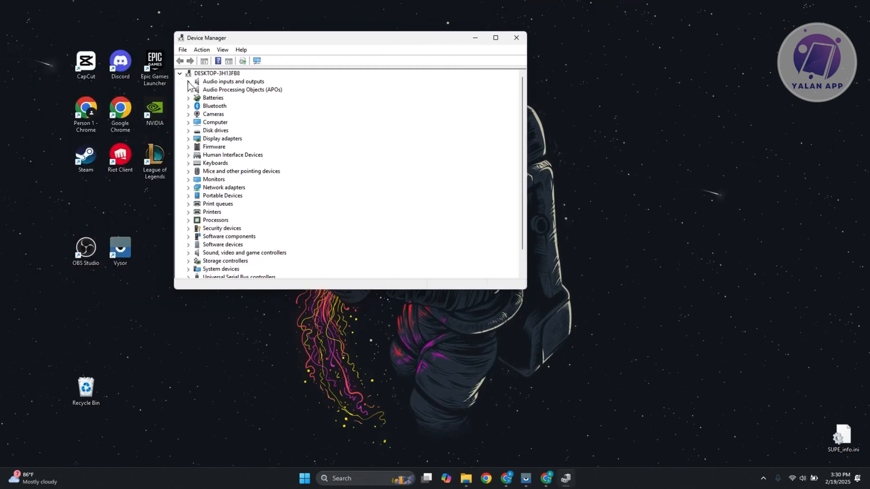
click(188, 82)
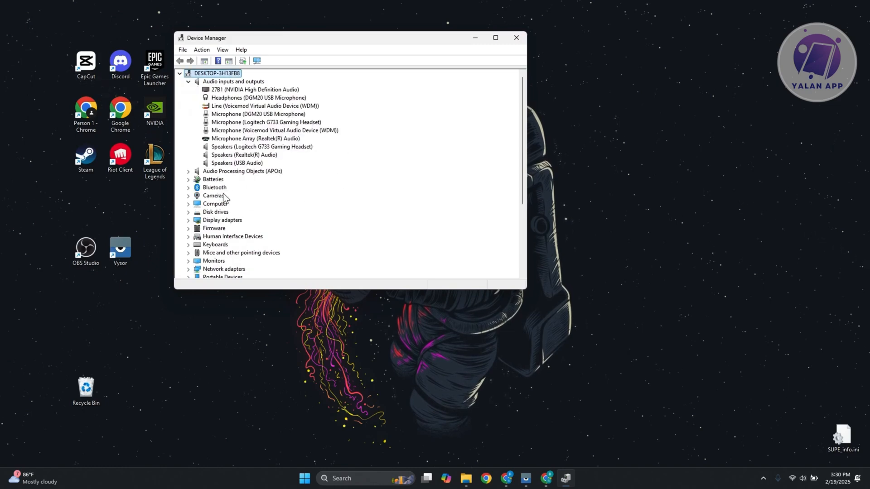
right_click(265, 122)
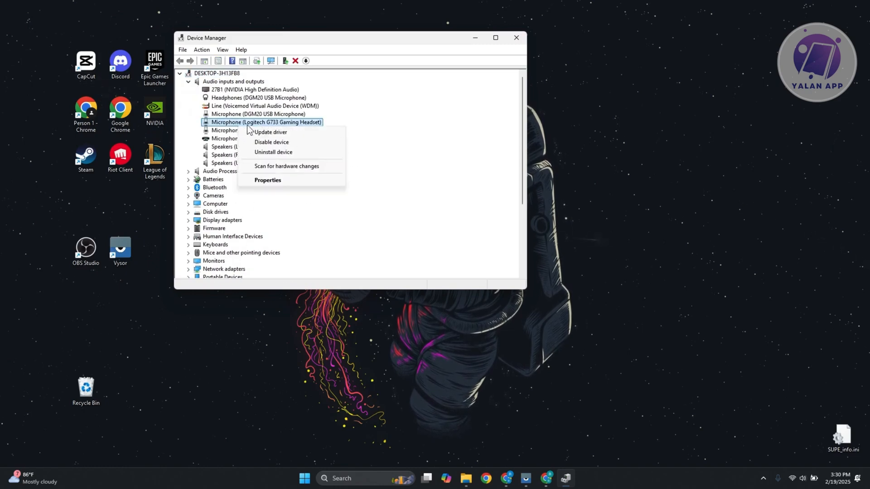
mouse_move(272, 152)
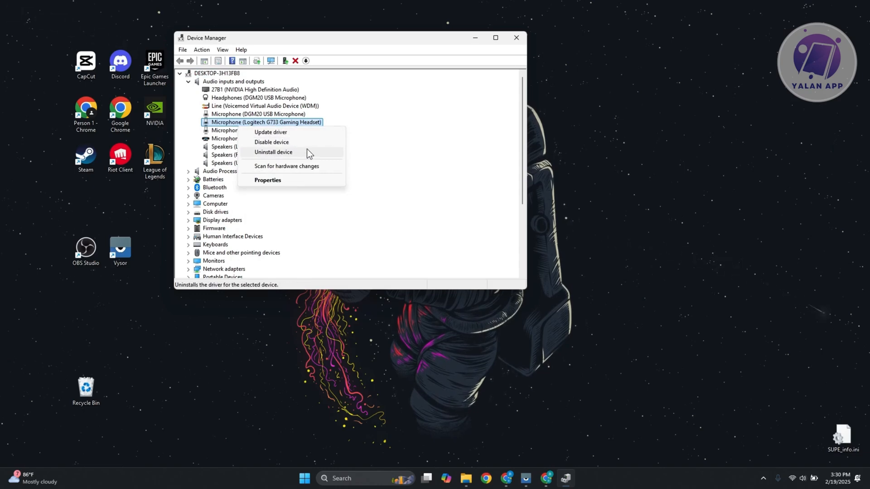